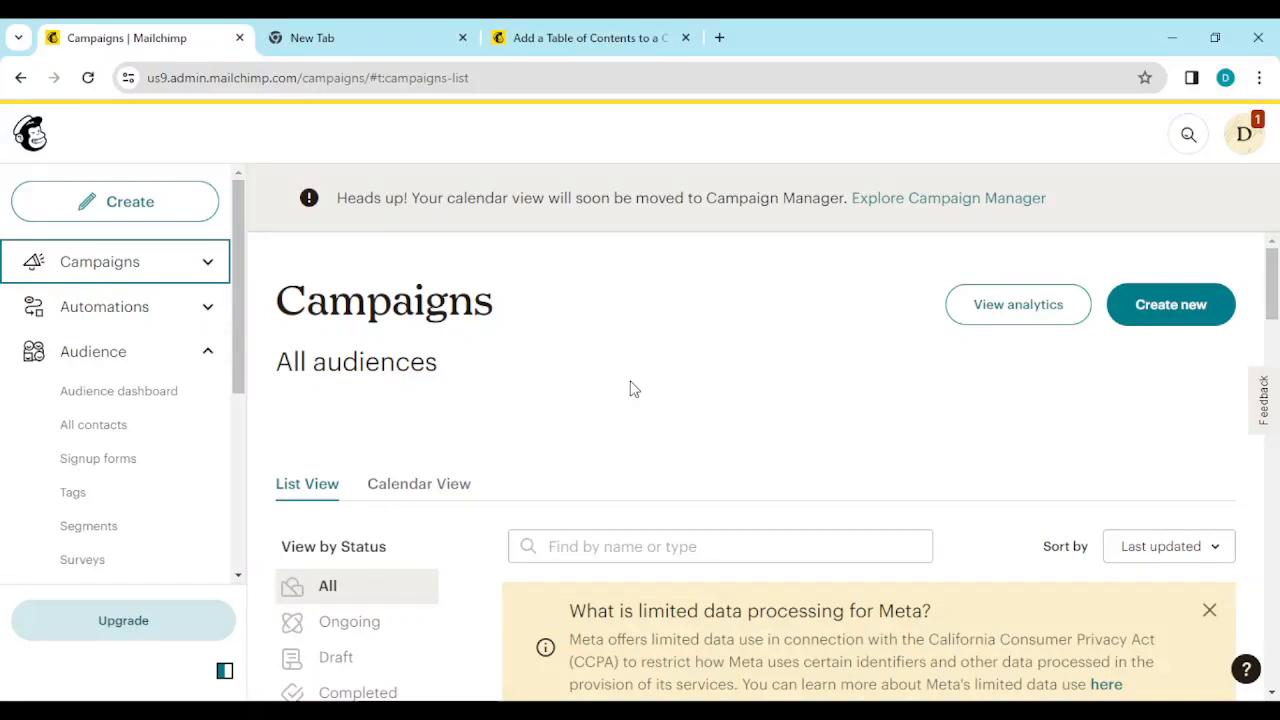
{"action": "mouse_move", "coordinate": [1199, 394]}
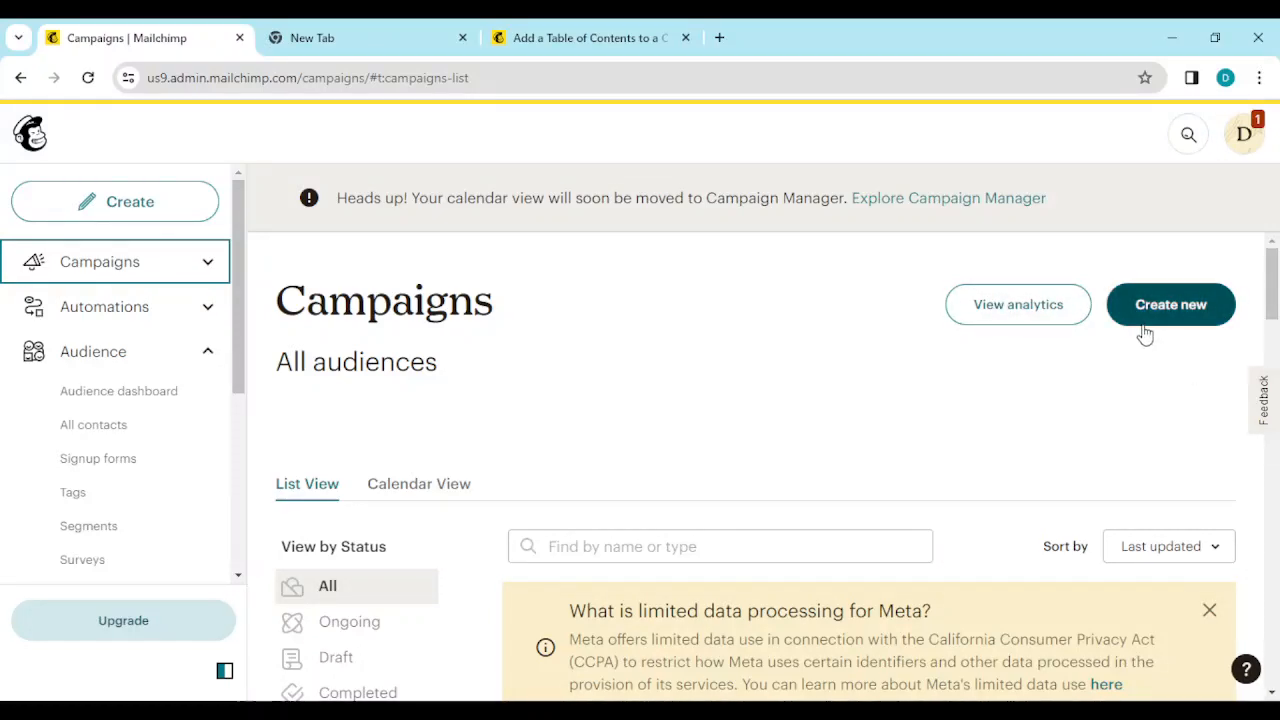
- Create a new Untitled regular email draft and open its content template selection
{"action": "left_click", "coordinate": [1170, 304]}
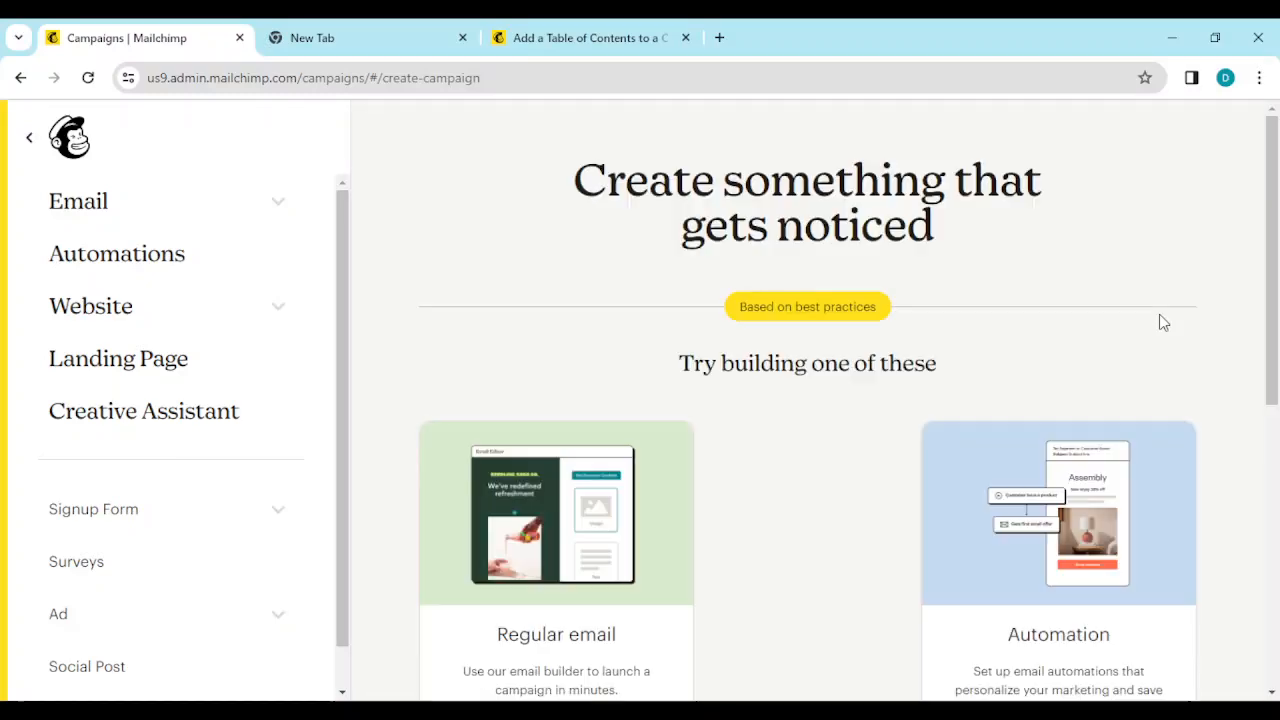
{"action": "scroll", "scroll_direction": "down", "scroll_amount": 3}
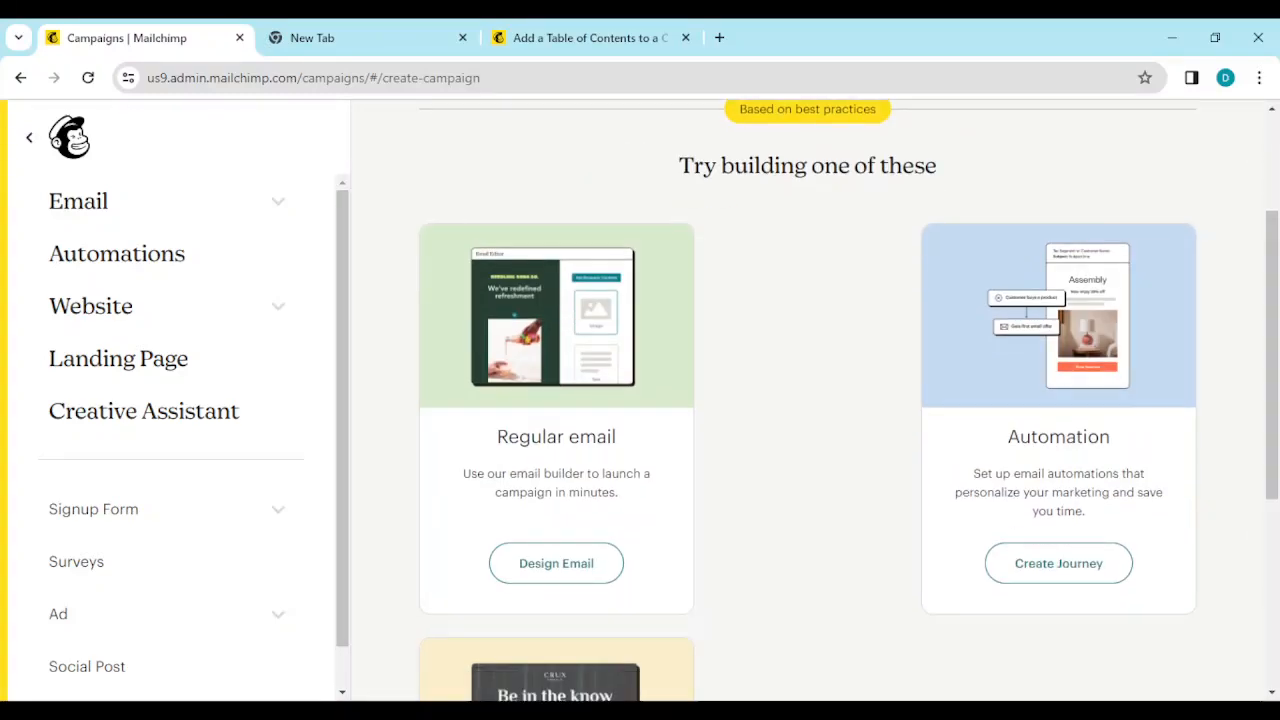
{"action": "scroll", "scroll_direction": "down", "scroll_amount": 3}
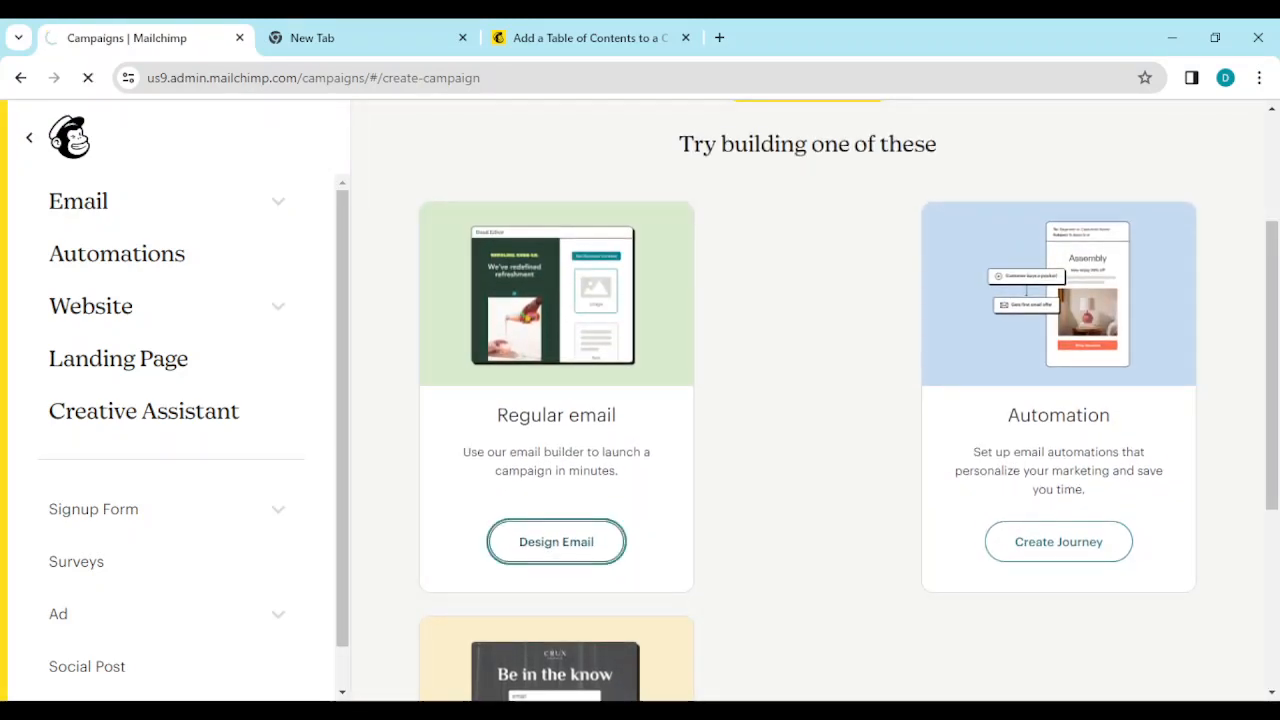
{"action": "left_click", "coordinate": [556, 541]}
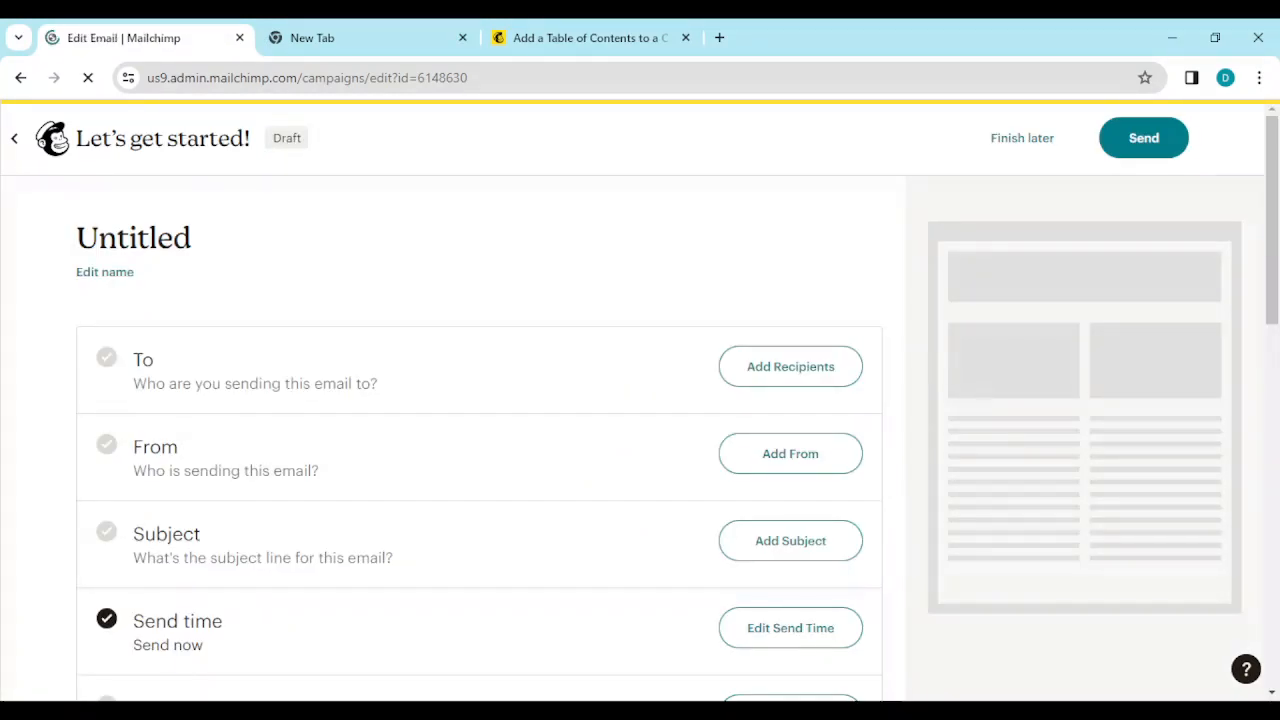
{"action": "scroll", "scroll_direction": "down", "scroll_amount": 3}
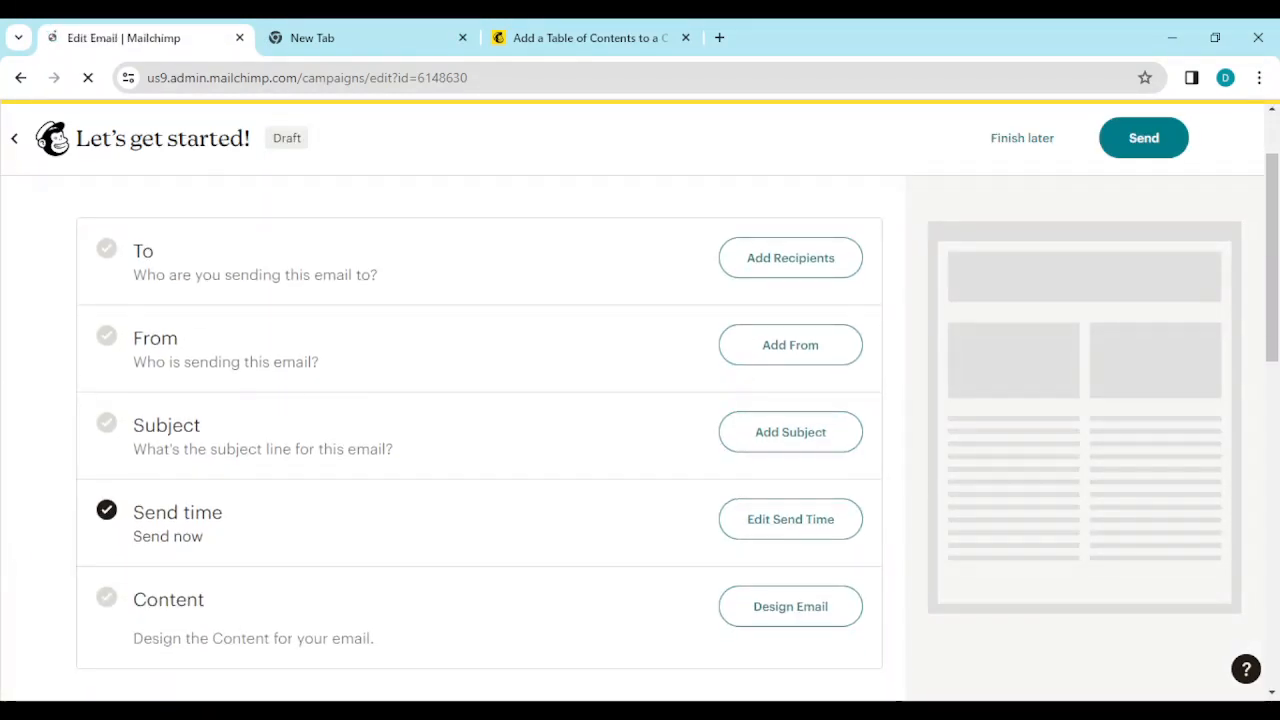
{"action": "left_click", "coordinate": [790, 606]}
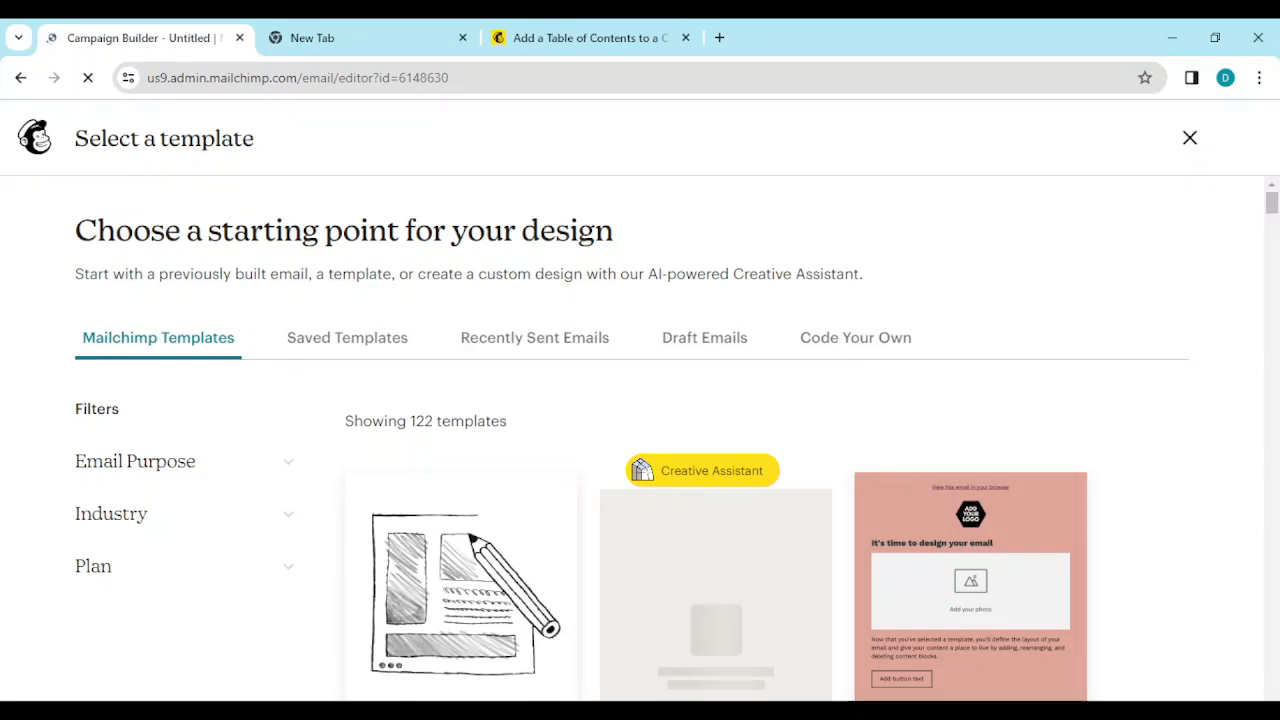
- Scroll through the 122-template gallery's layouts and themed designs toward the multi-column options
{"action": "scroll", "scroll_direction": "down", "scroll_amount": 3}
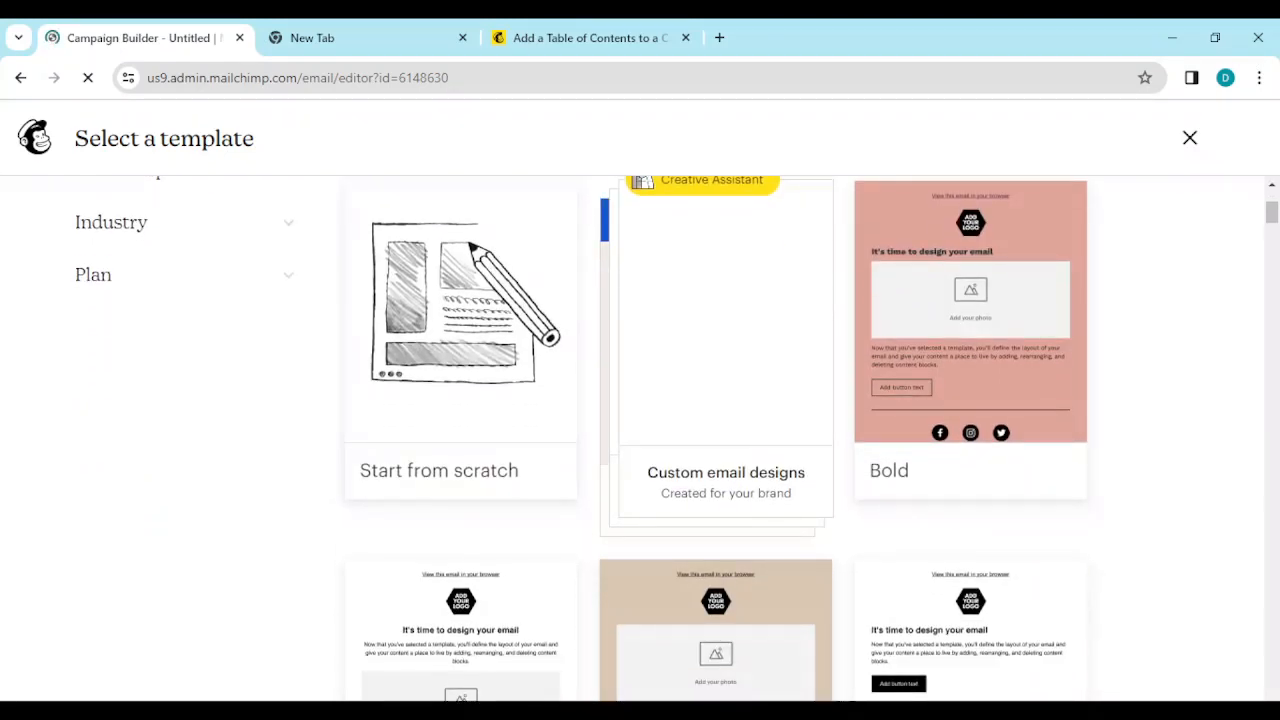
{"action": "scroll", "scroll_direction": "down", "scroll_amount": 3}
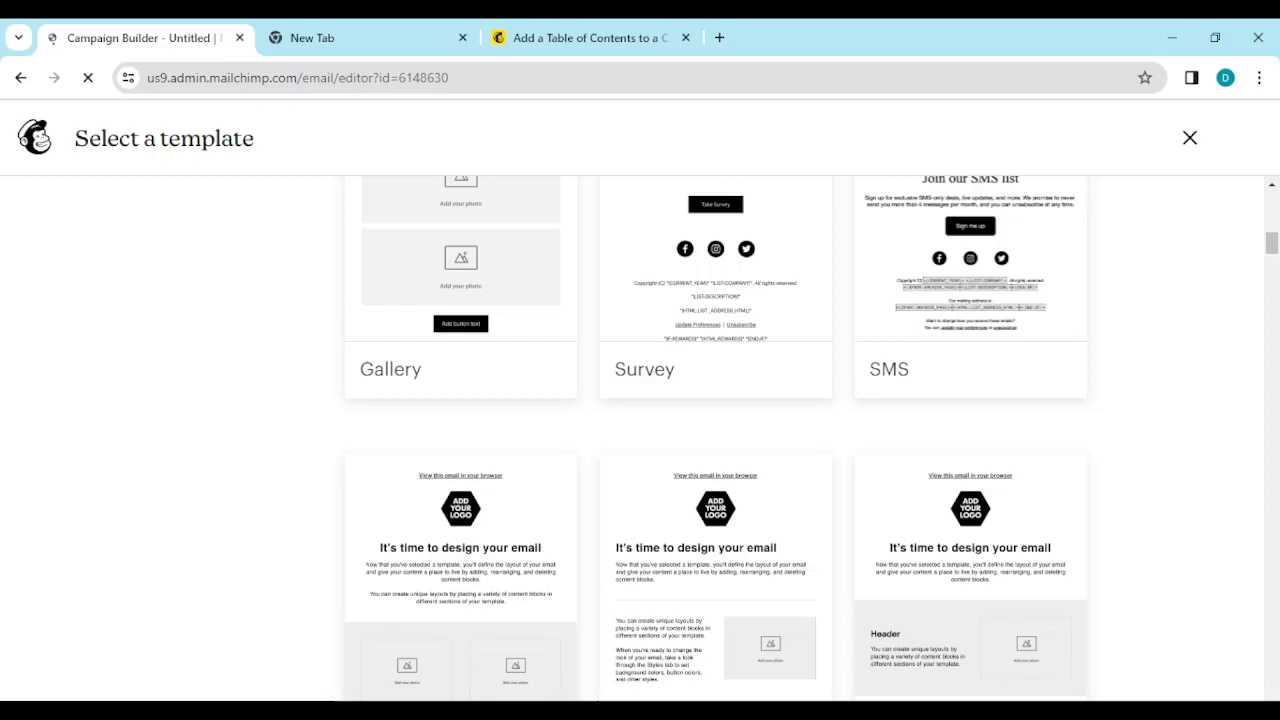
{"action": "scroll", "scroll_direction": "down", "scroll_amount": 3}
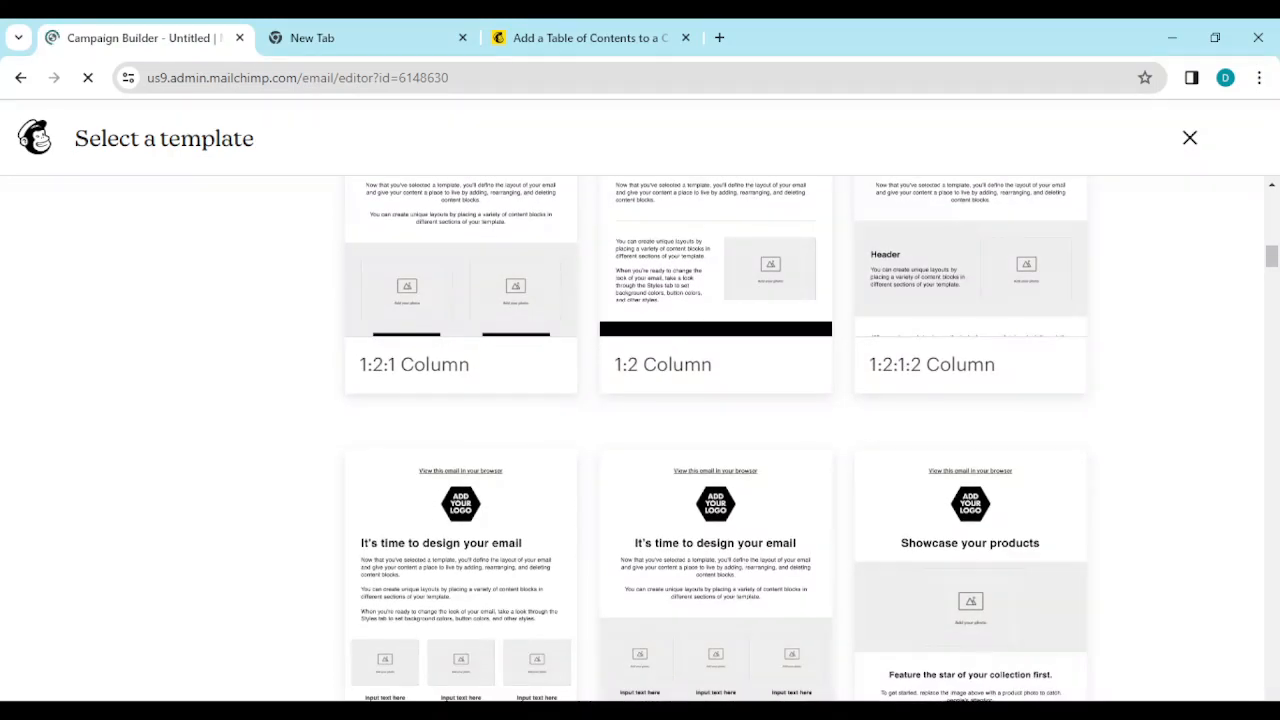
{"action": "scroll", "scroll_direction": "down", "scroll_amount": 3}
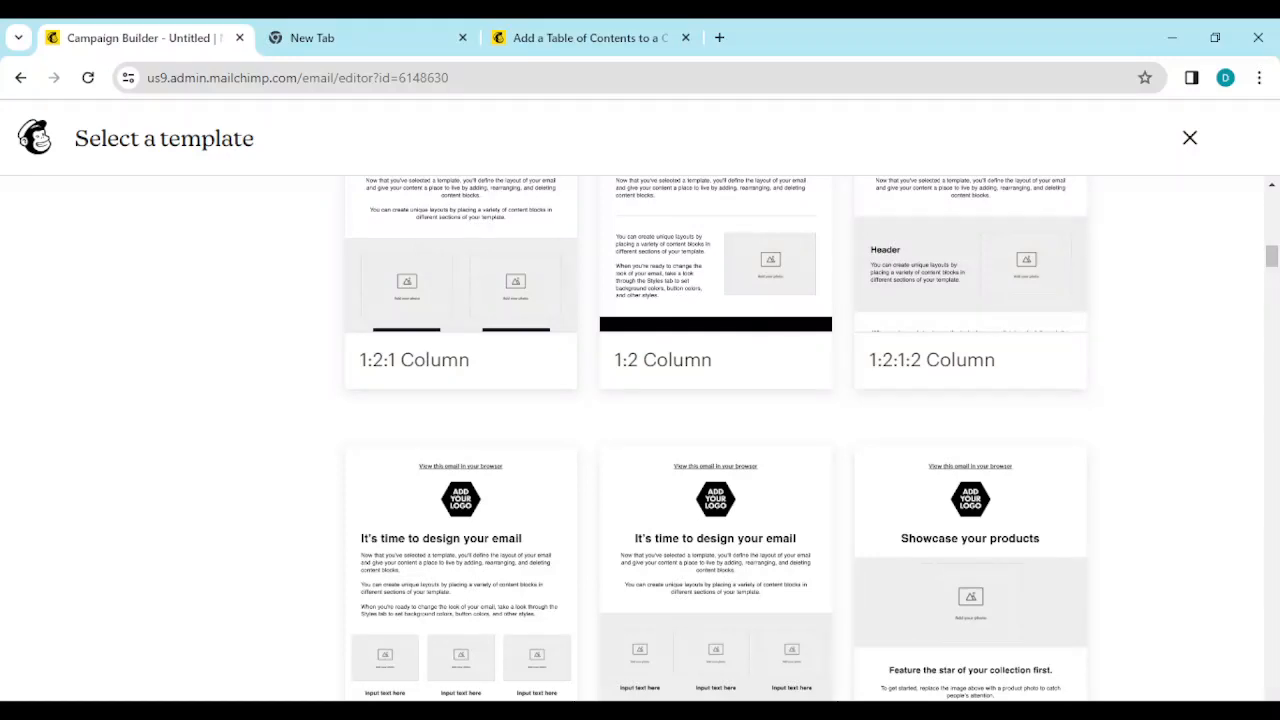
{"action": "scroll", "scroll_direction": "down", "scroll_amount": 3}
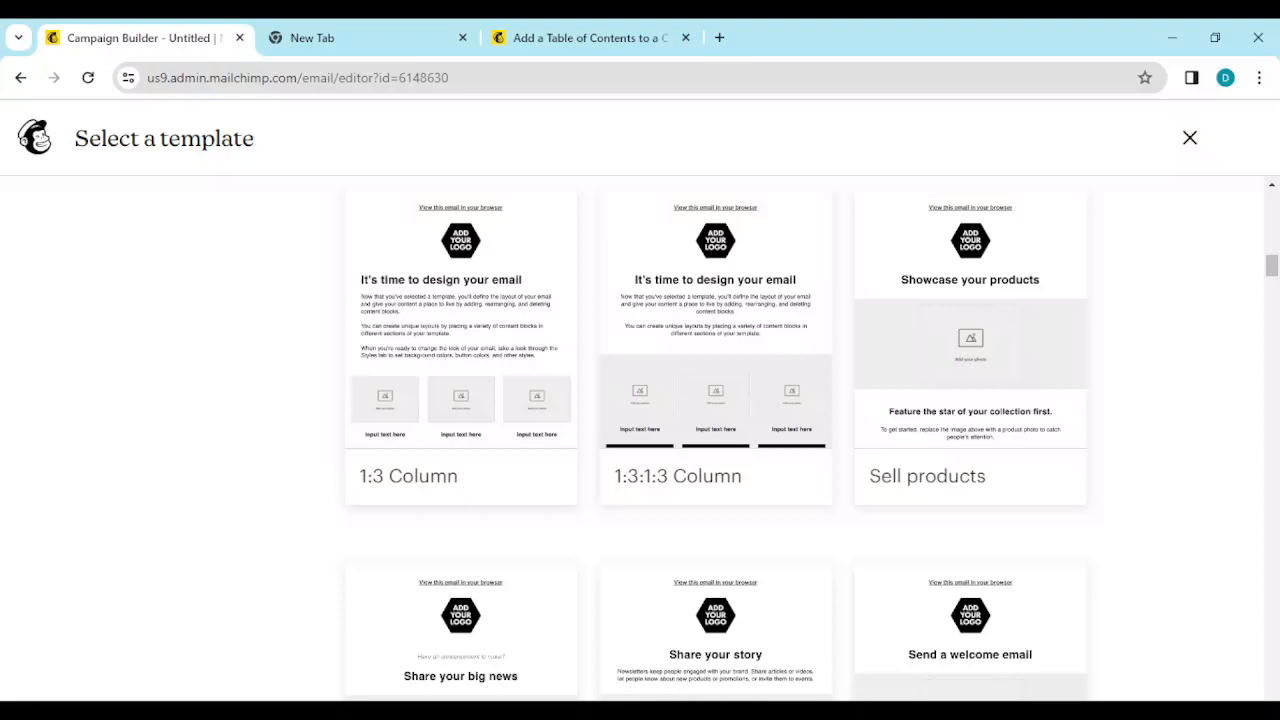
{"action": "scroll", "scroll_direction": "down", "scroll_amount": 3}
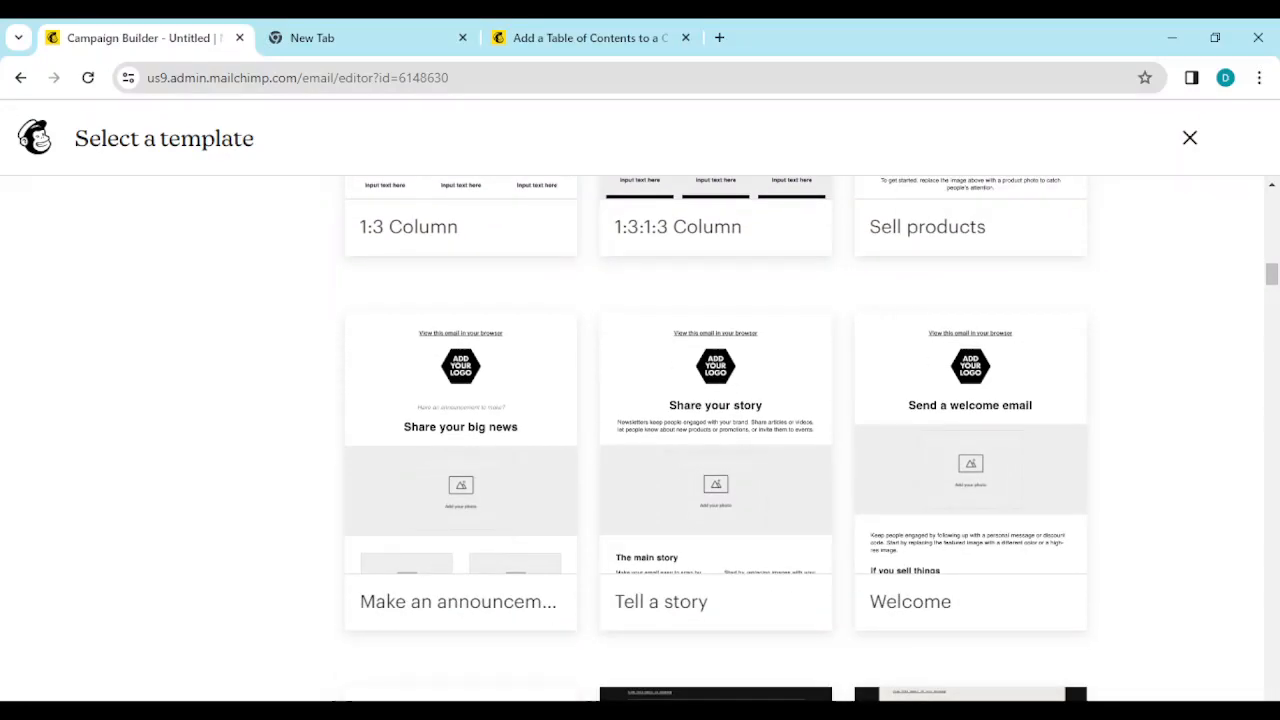
{"action": "scroll", "scroll_direction": "down", "scroll_amount": 3}
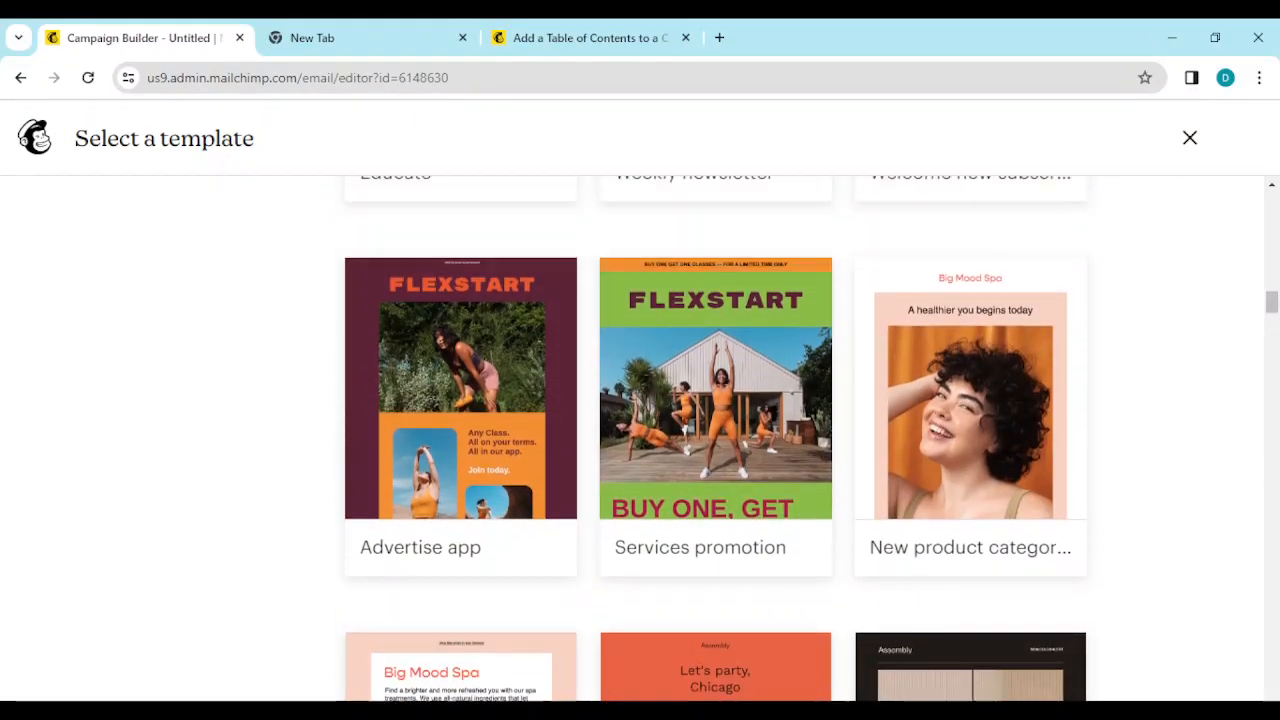
{"action": "scroll", "scroll_direction": "down", "scroll_amount": 3}
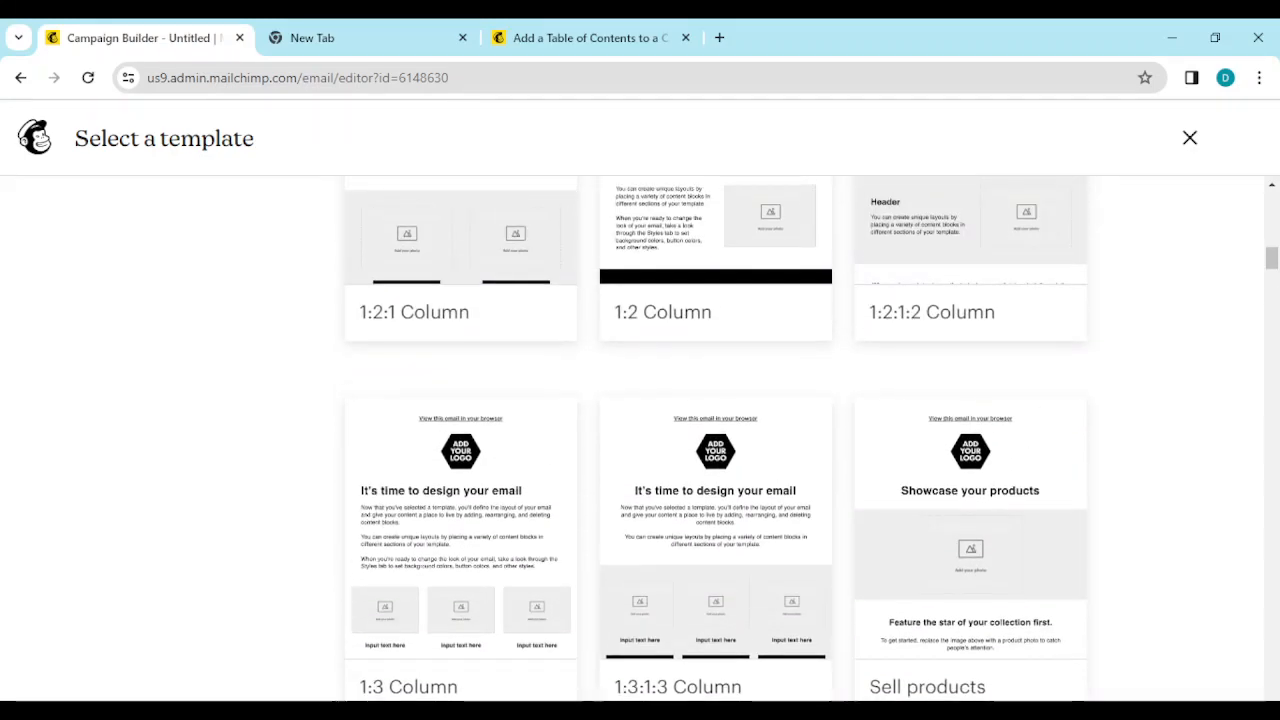
{"action": "scroll", "scroll_direction": "down", "scroll_amount": 3}
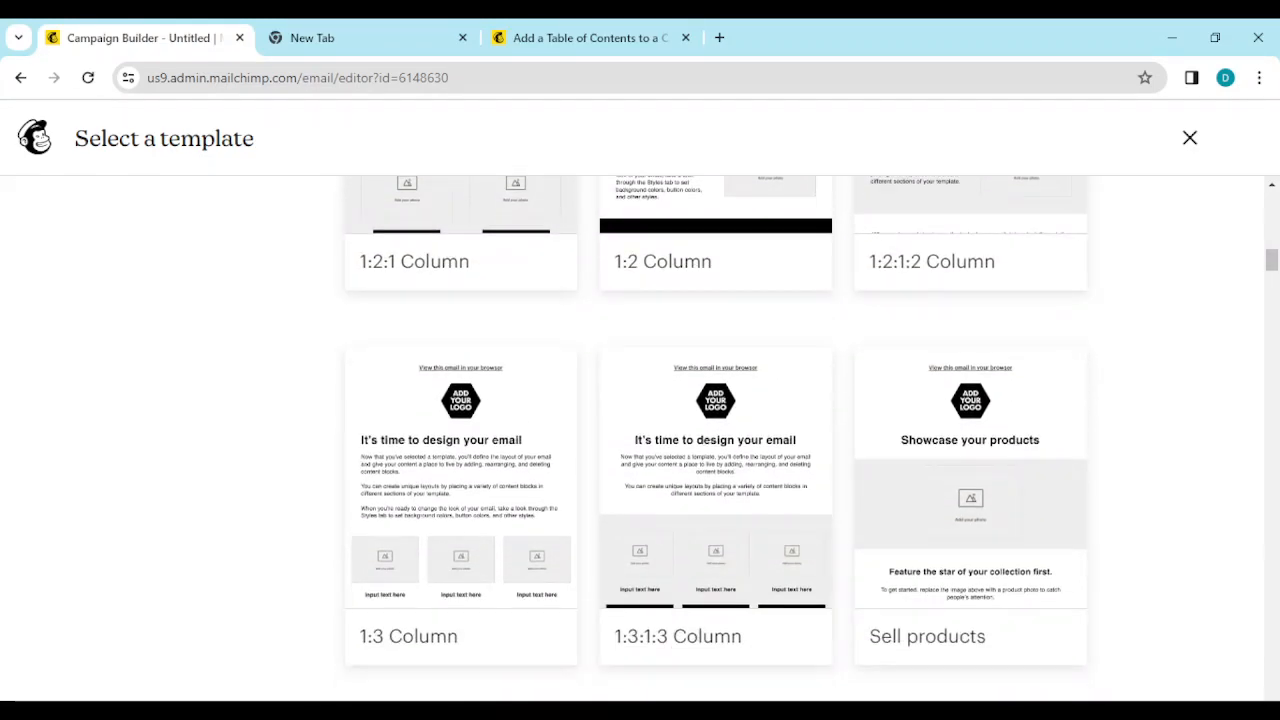
{"action": "scroll", "scroll_direction": "down", "scroll_amount": 3}
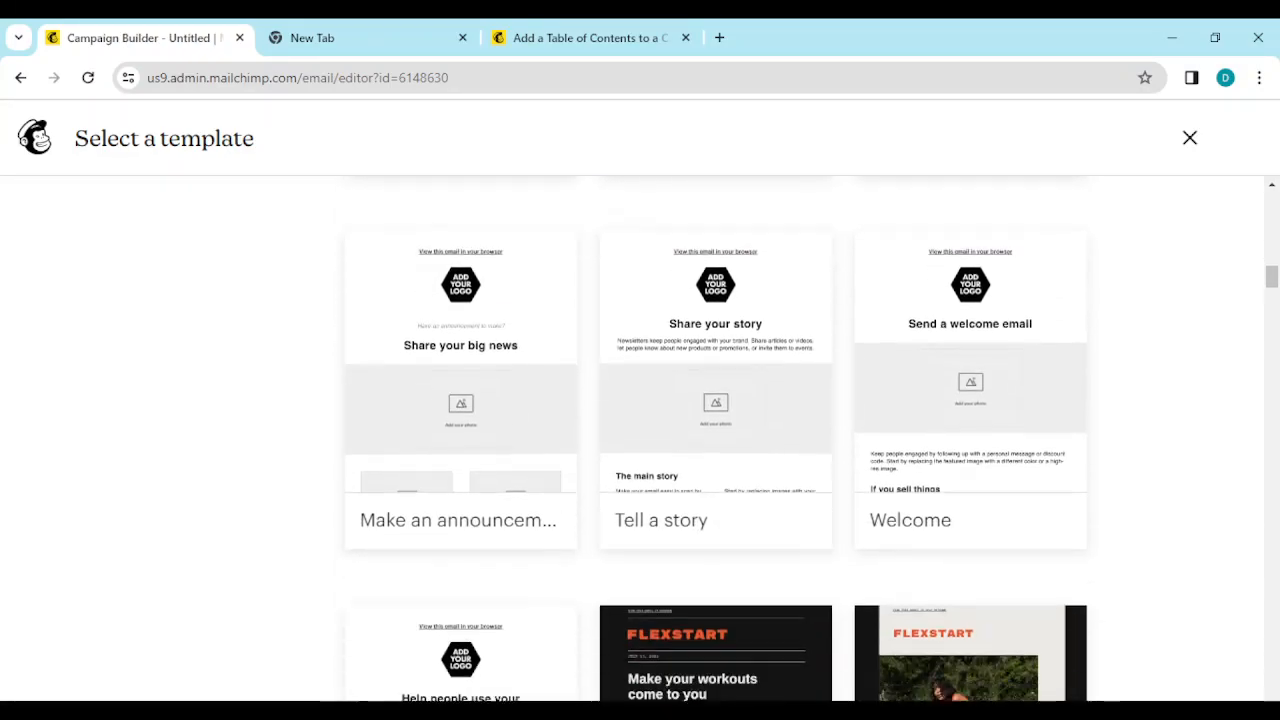
{"action": "scroll", "scroll_direction": "down", "scroll_amount": 3}
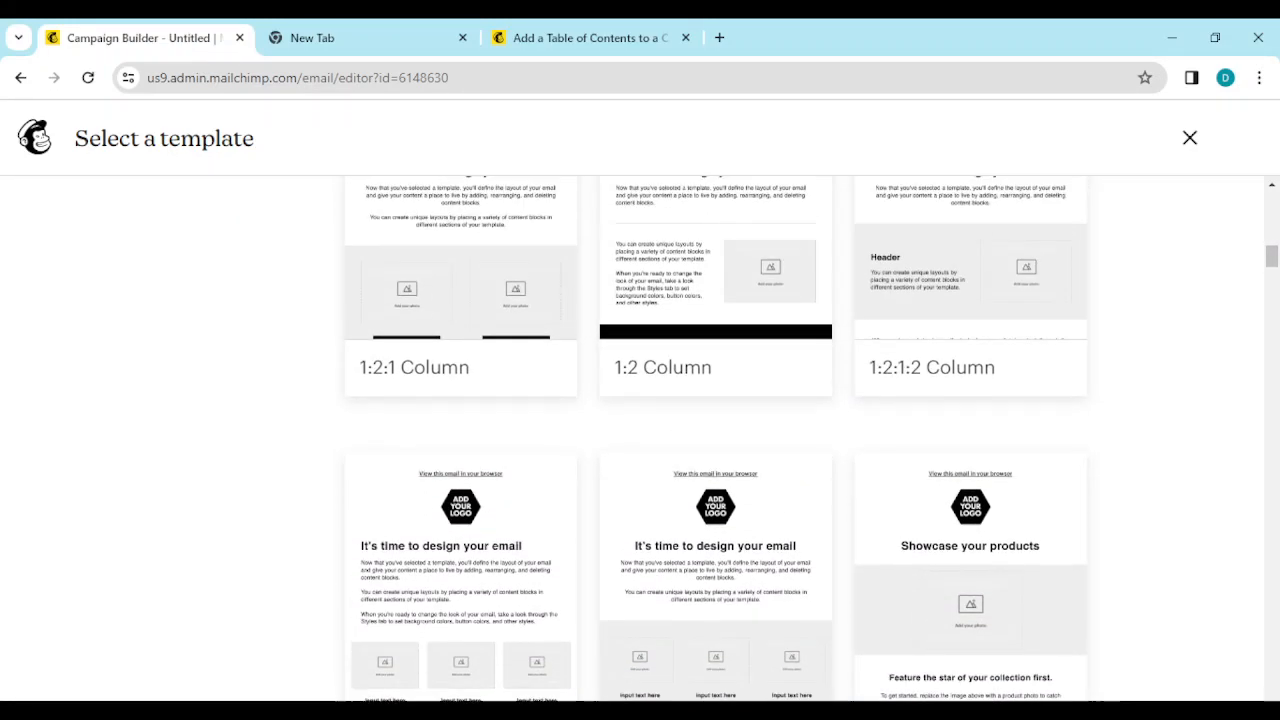
{"action": "scroll", "scroll_direction": "down", "scroll_amount": 3}
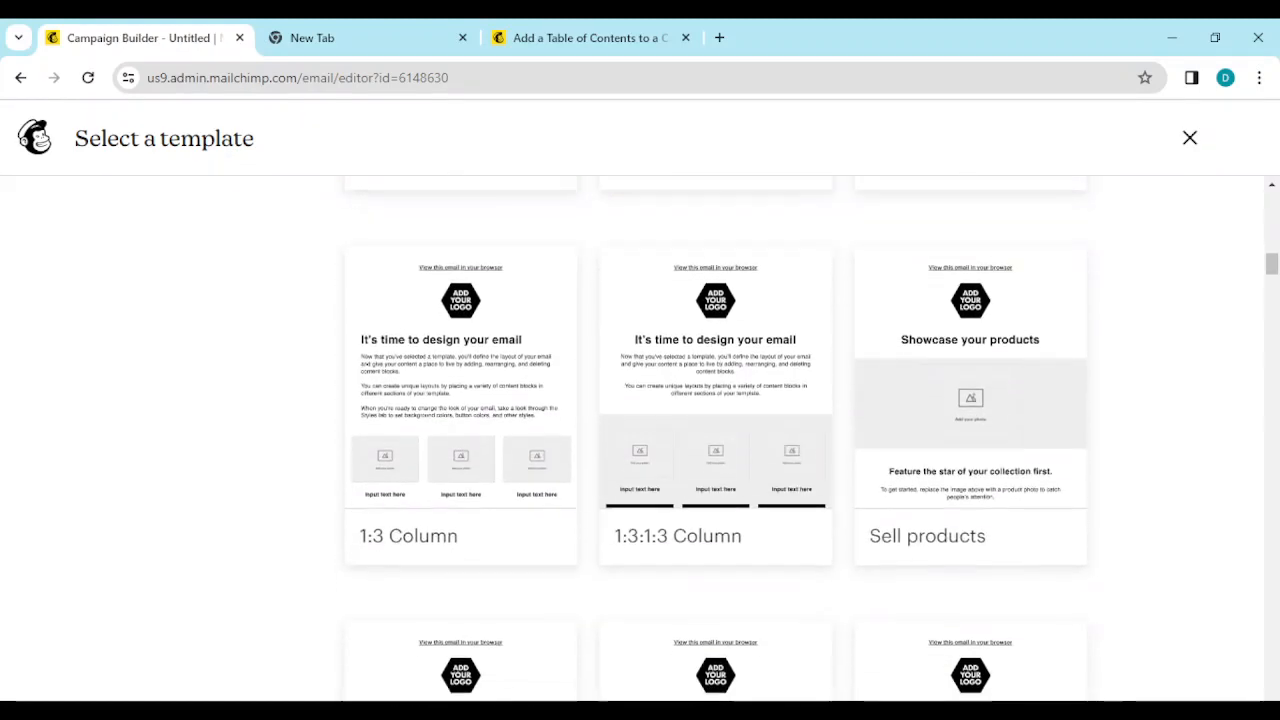
{"action": "mouse_move", "coordinate": [715, 400]}
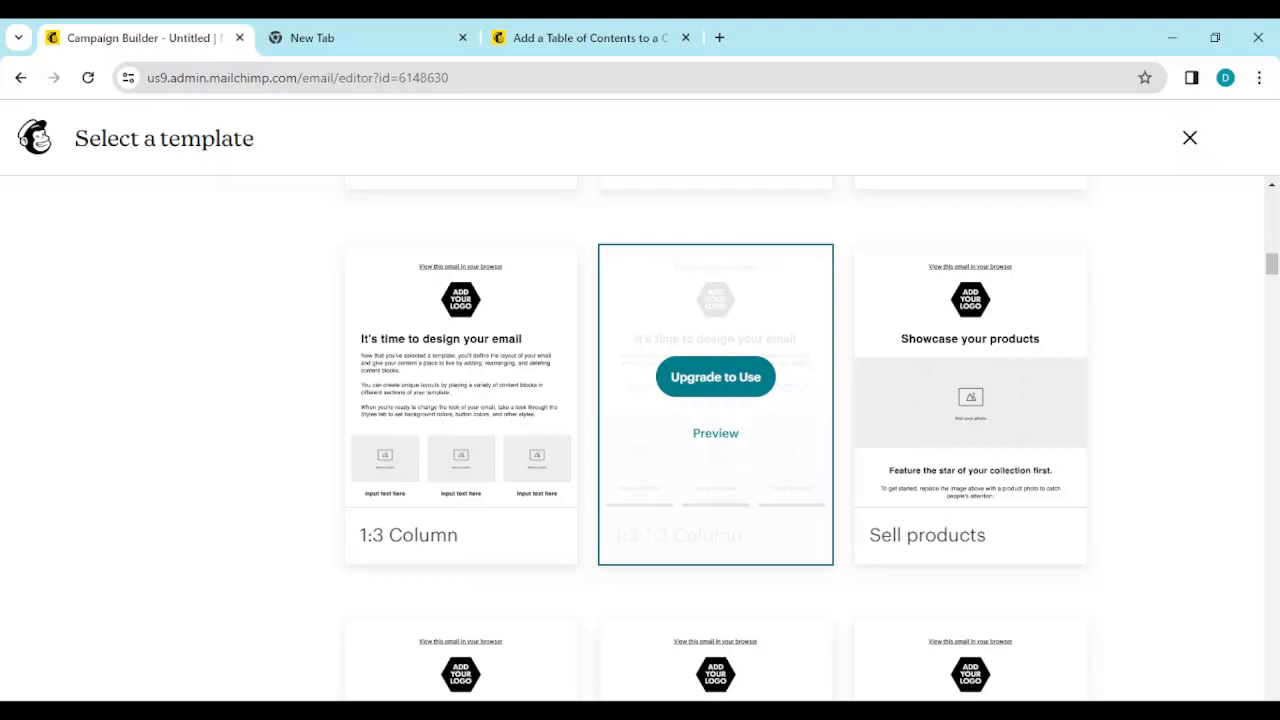
{"action": "scroll", "scroll_direction": "down", "scroll_amount": 3}
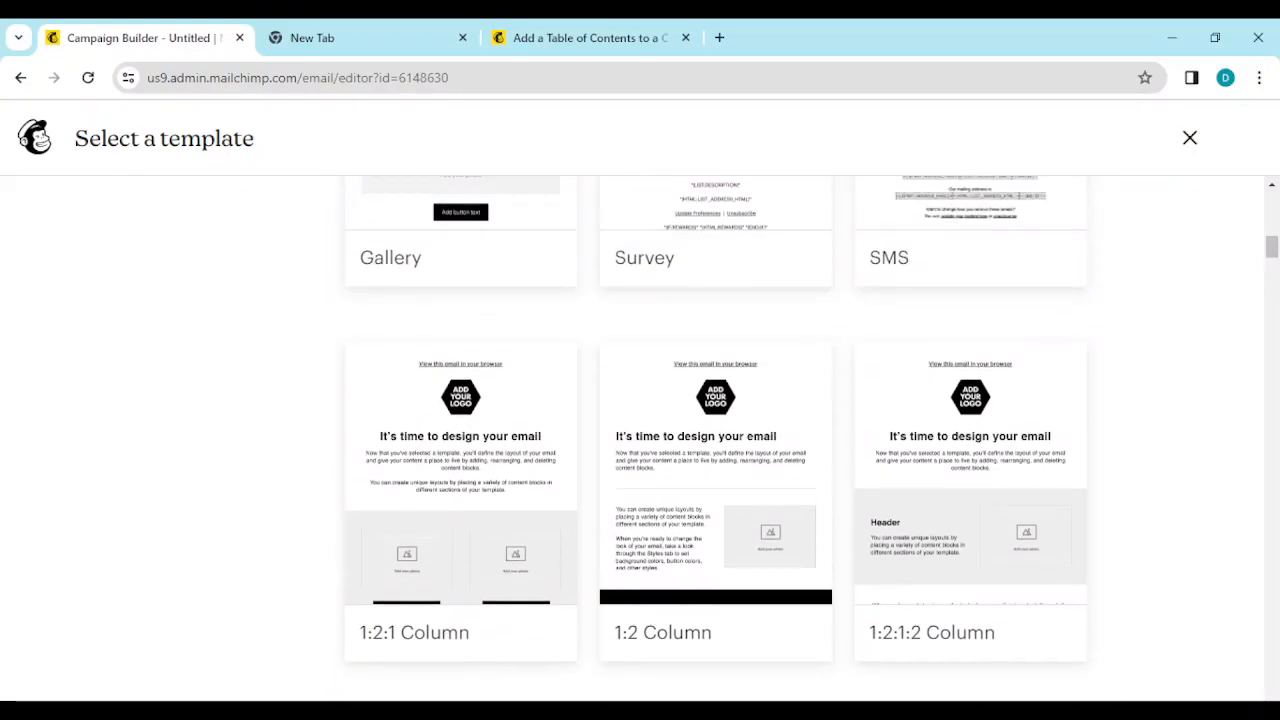